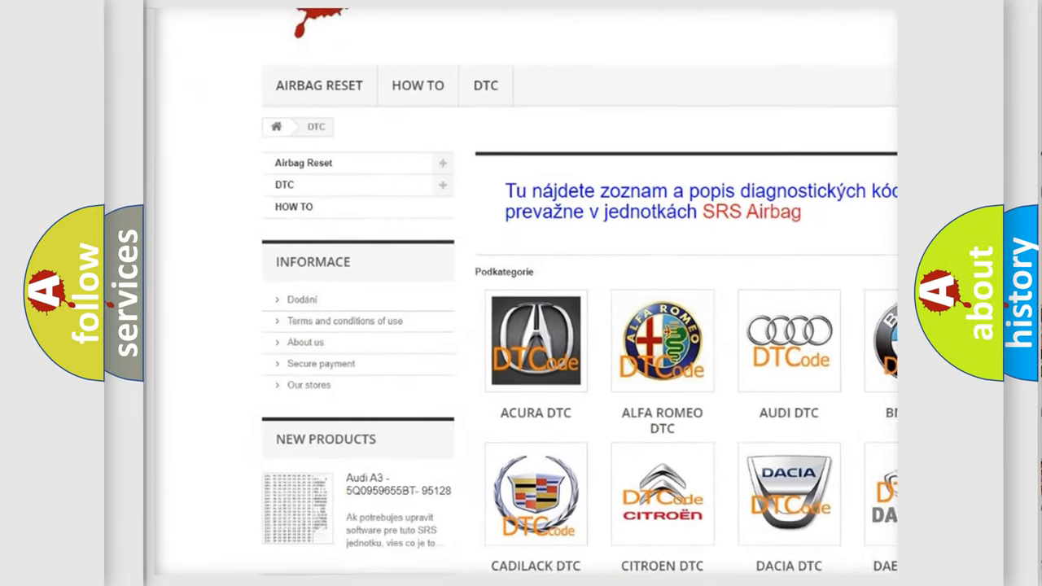
scroll("down", 3)
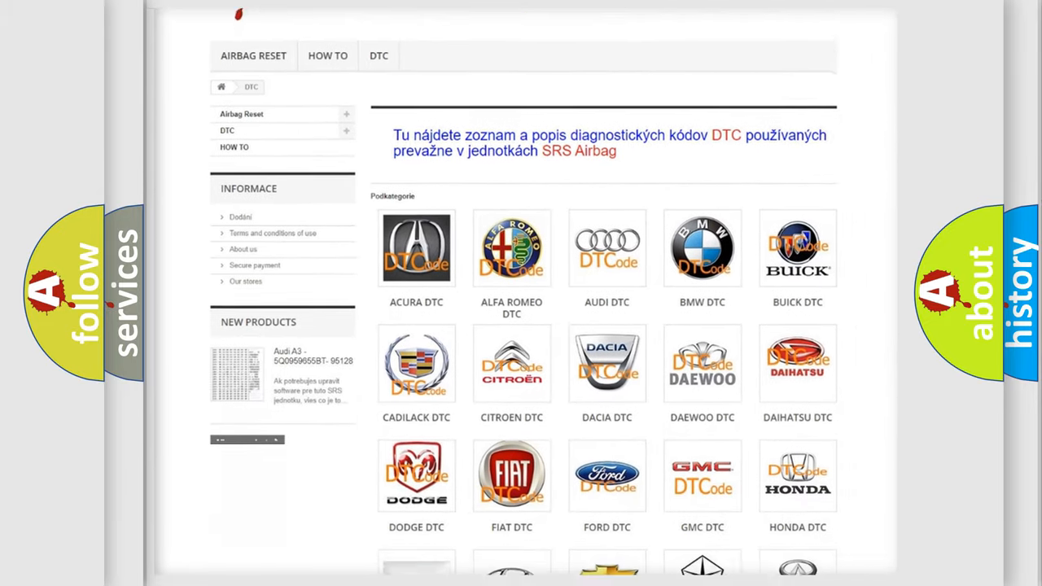
scroll("down", 3)
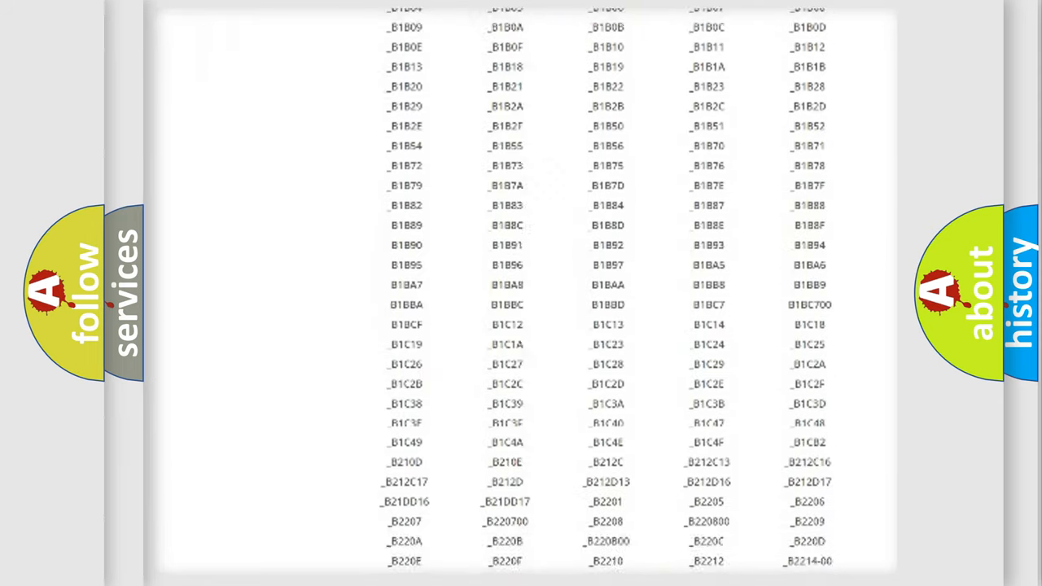
scroll("down", 3)
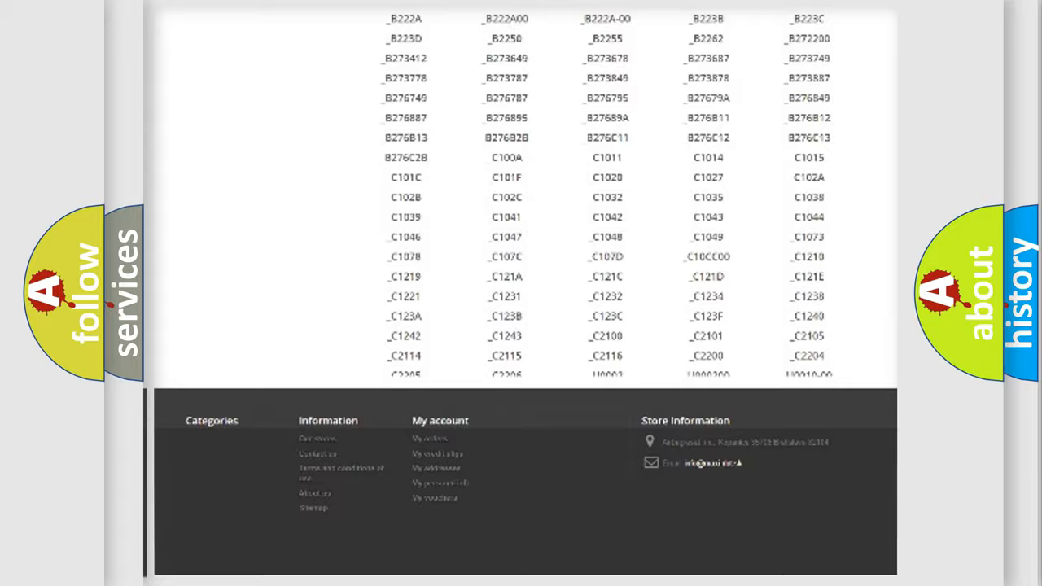
scroll("up", 3)
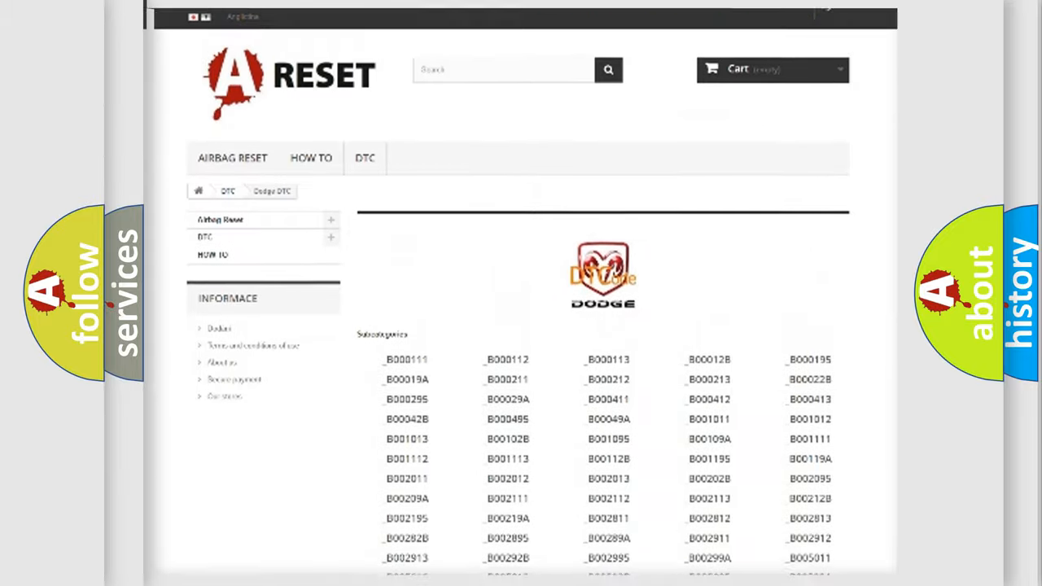